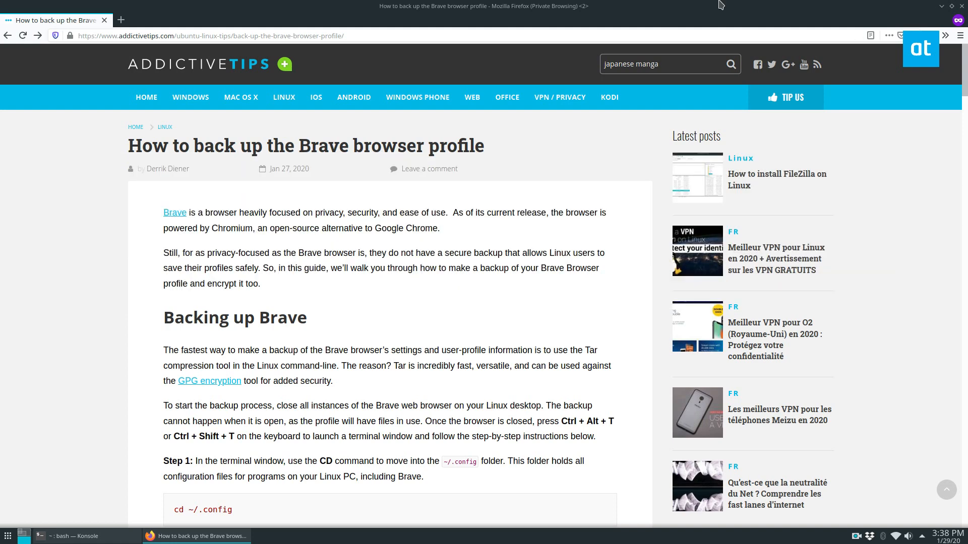
Scroll the Brave backup article down to the 'cd ~/.config' command in Step 1.
scroll(down, 3)
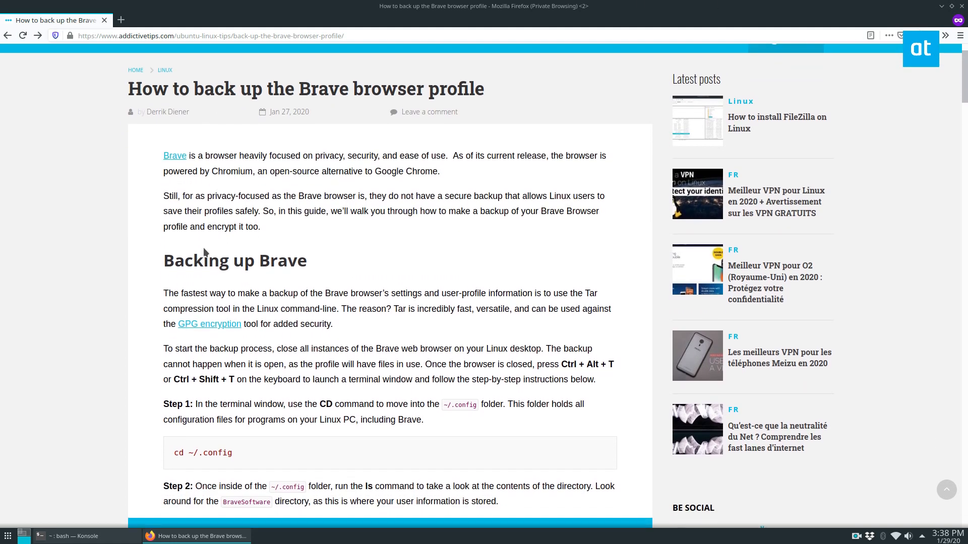
scroll(down, 3)
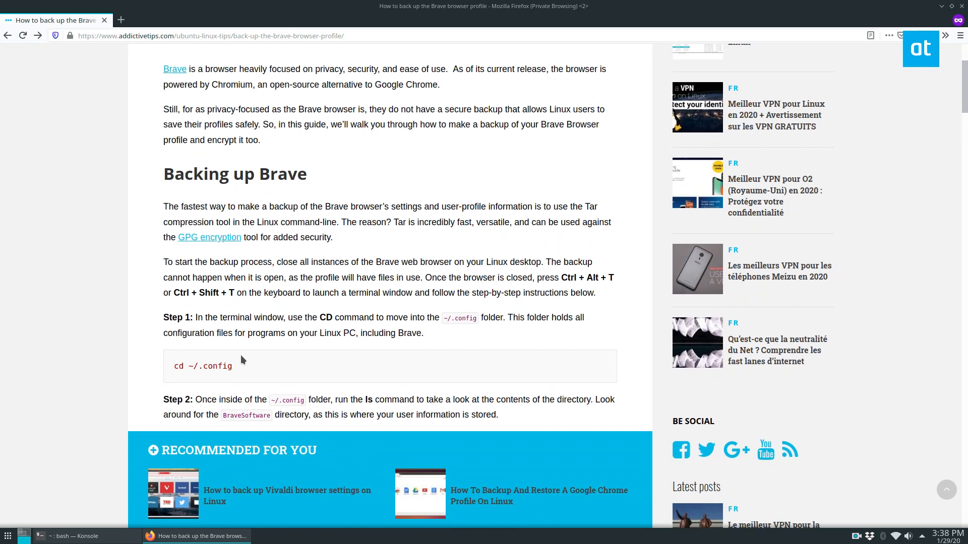
mouse_move(233, 272)
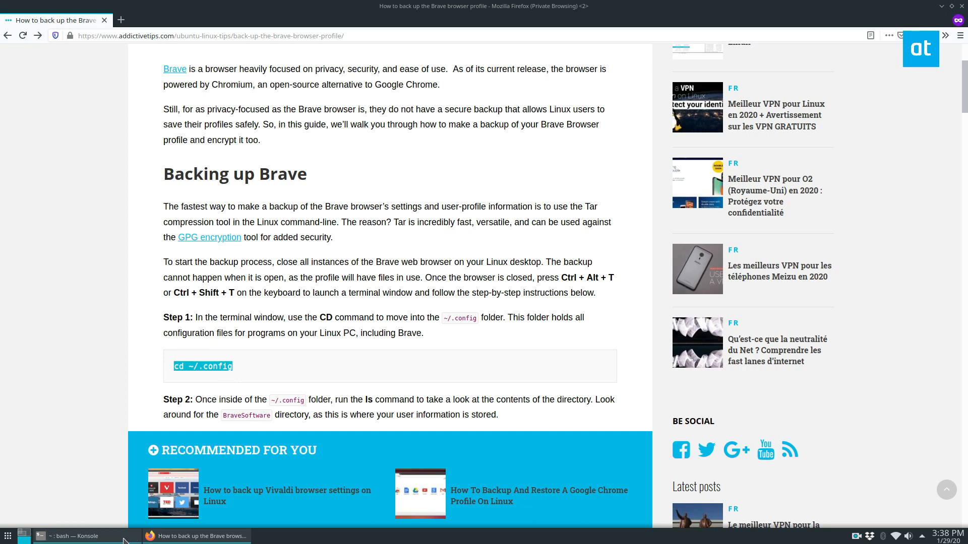
In Konsole, enter ~/.config and tar BraveSoftware into my-brave-browser-backup.tar.gz.
click(74, 536)
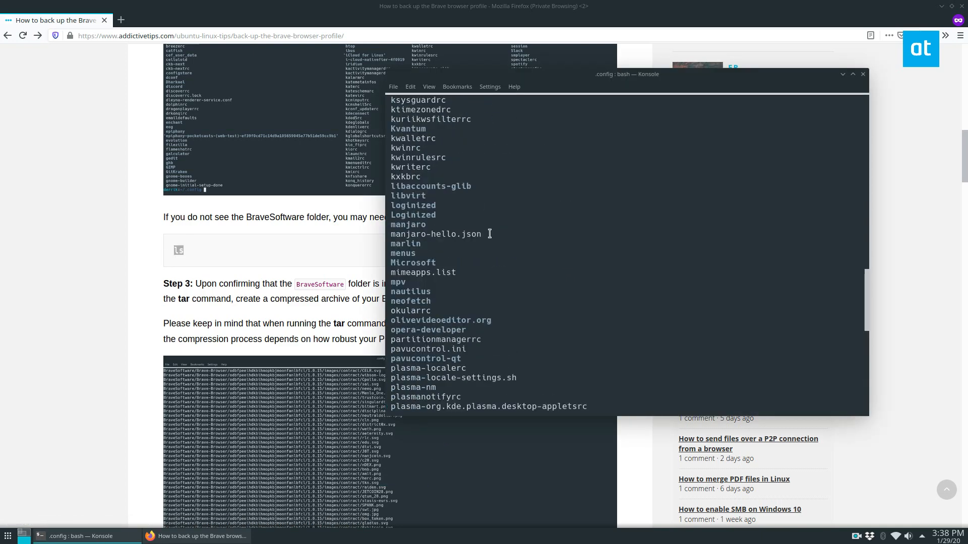
scroll(up, 3)
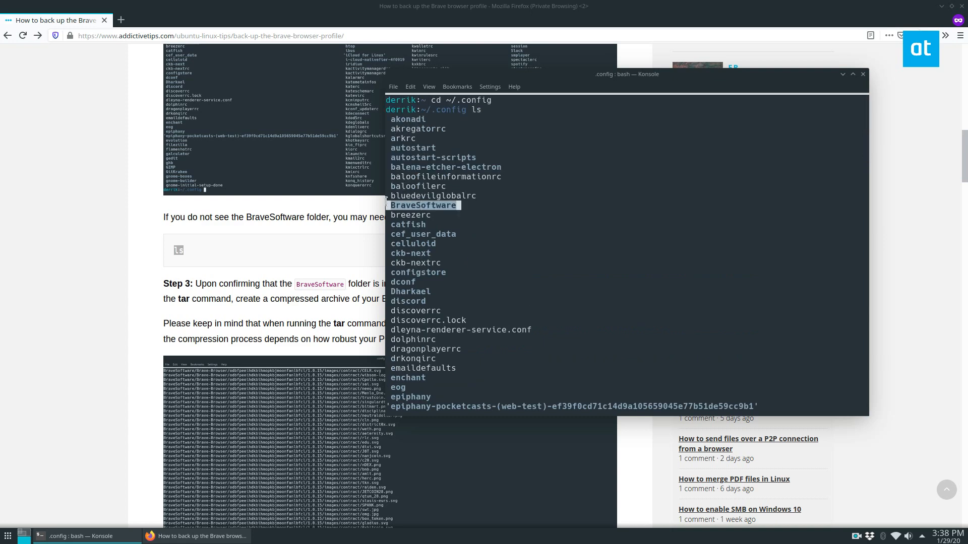
scroll(down, 3)
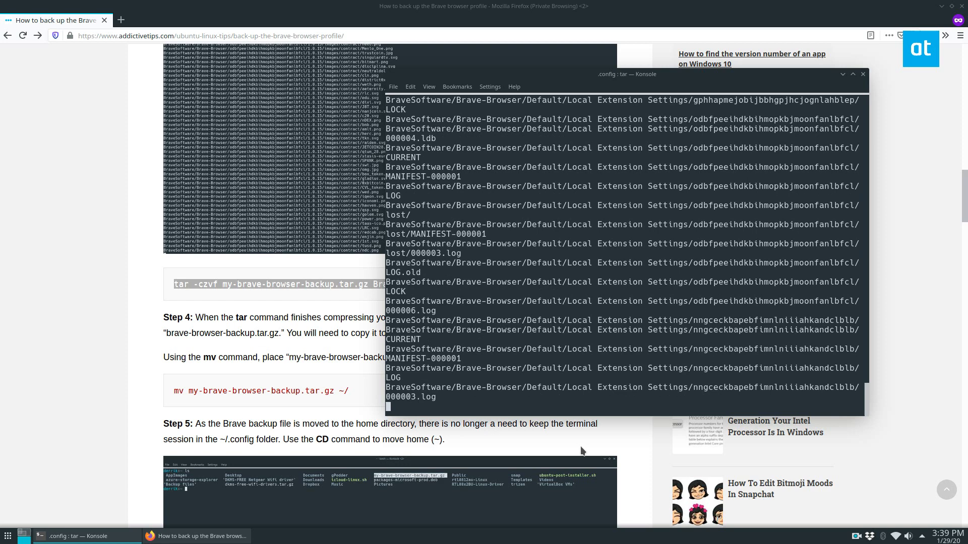
Move the archive to home, gpg -c it with a confirmed passphrase, and list home.
key(Return)
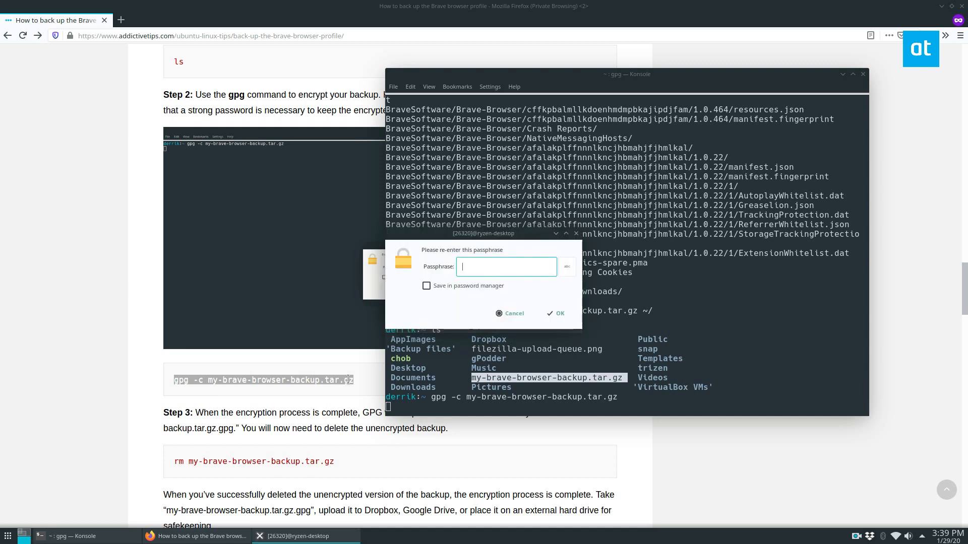
click(554, 313)
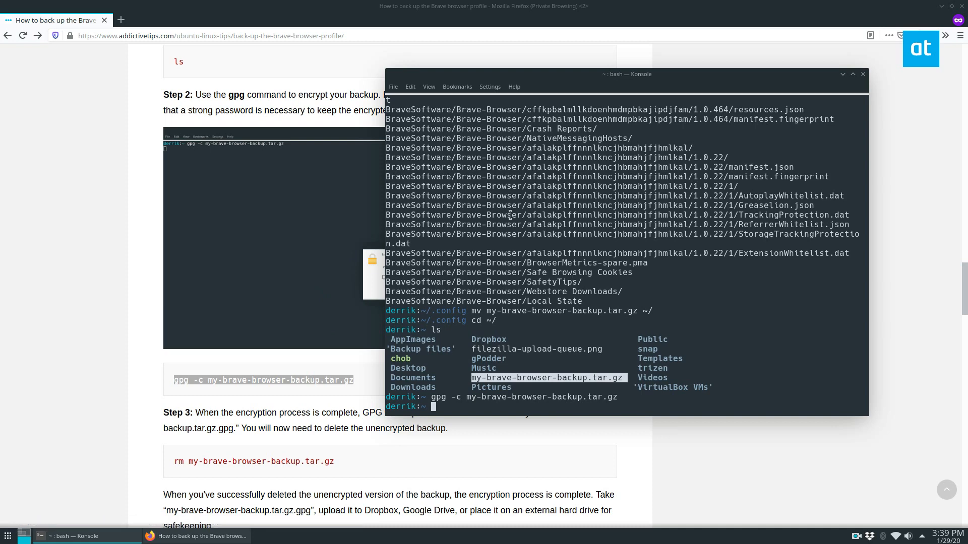
key(Return)
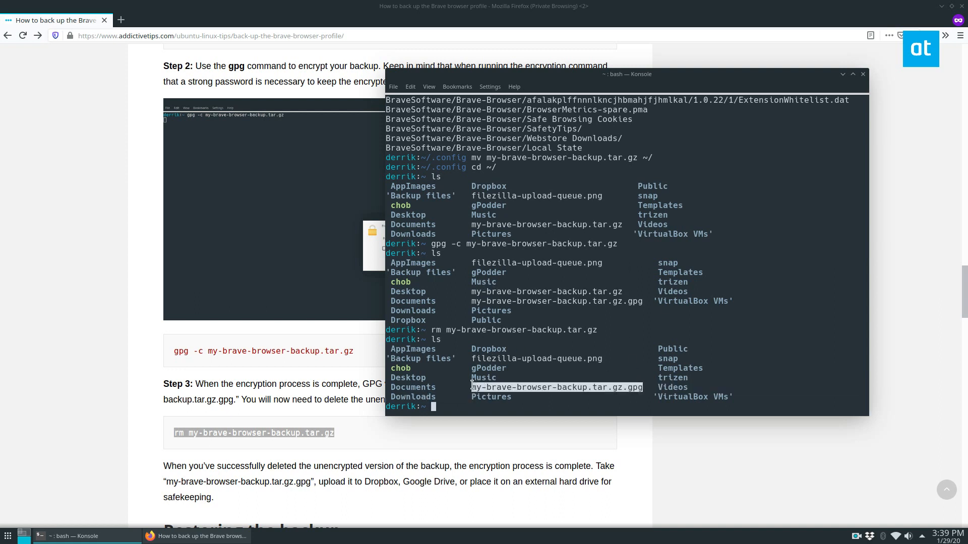
mouse_move(462, 377)
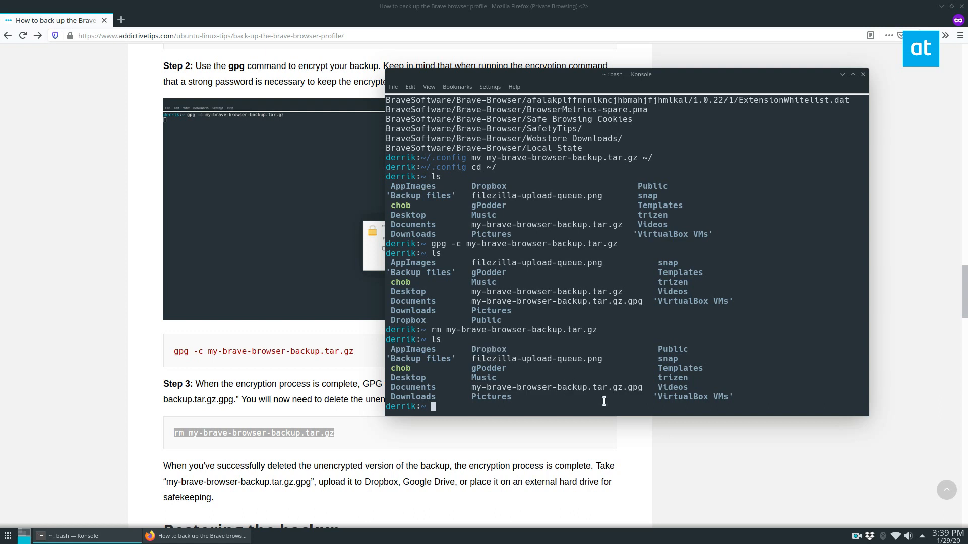
Remove my-brave-browser-backup.tar.gz and list home, leaving only the .gpg file.
scroll(down, 3)
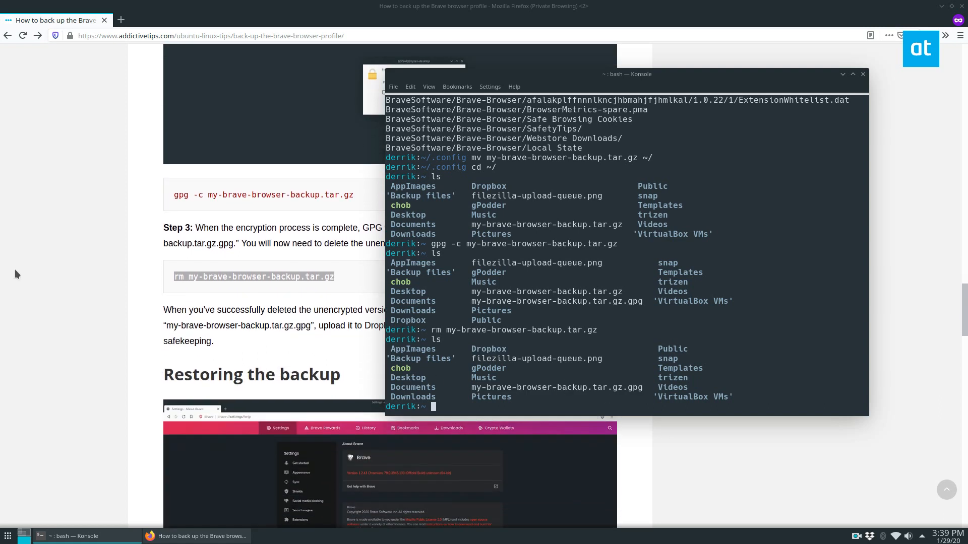
Scroll the guide, hide Firefox, and drag Konsole toward the screen centre.
scroll(down, 3)
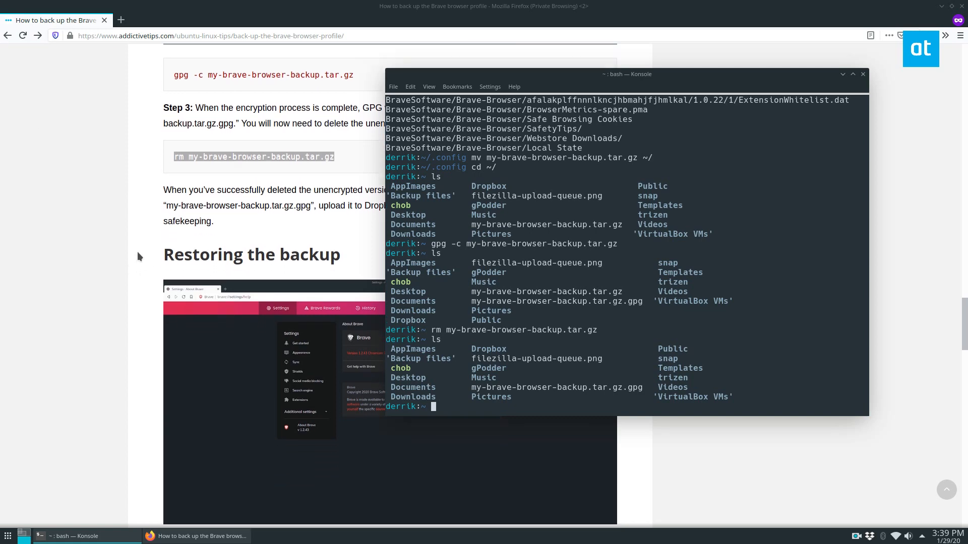
scroll(down, 3)
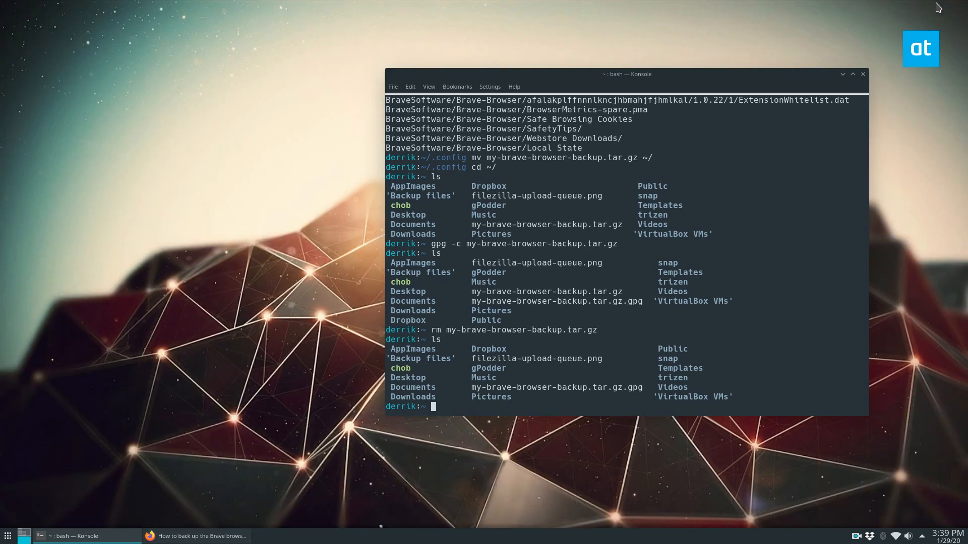
drag(626, 75, 473, 43)
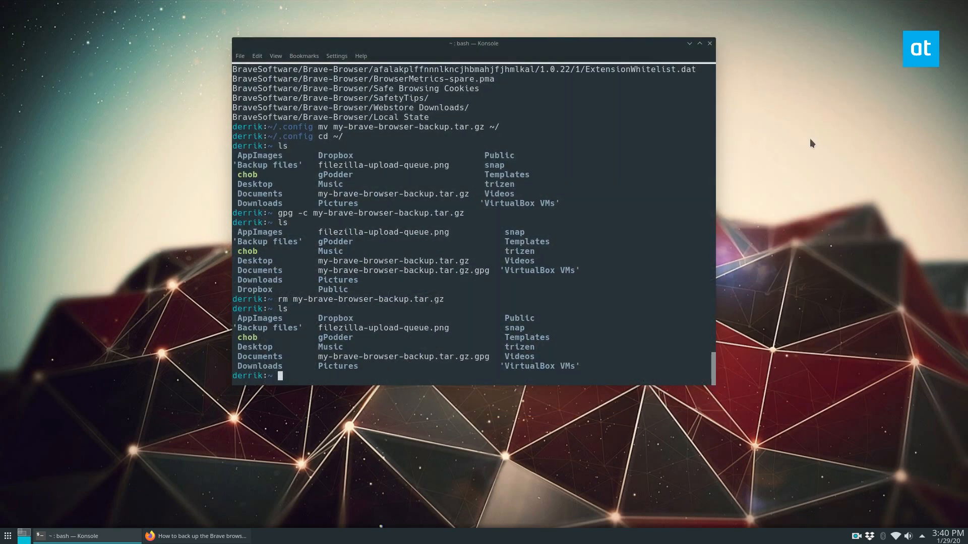